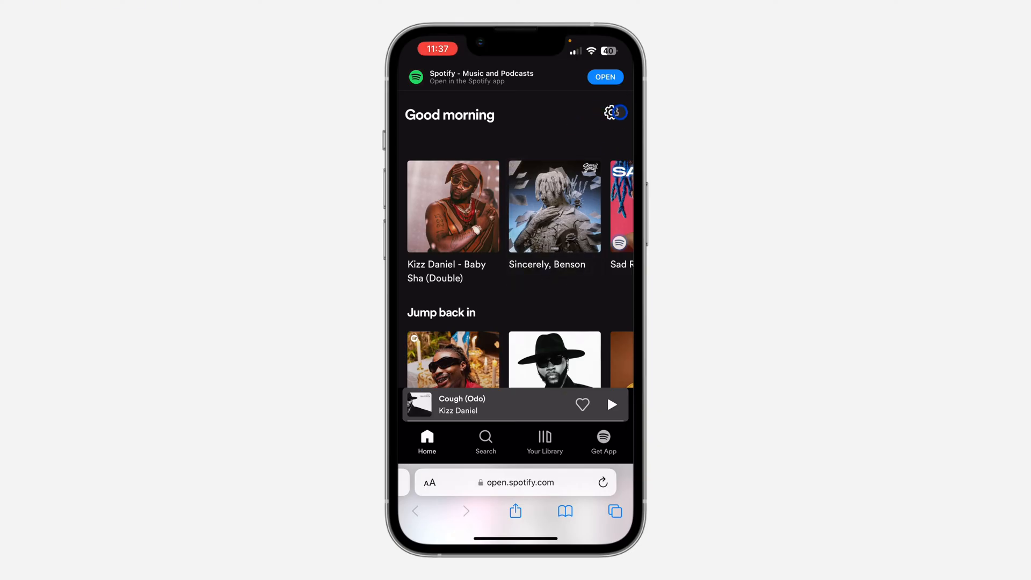
Reach the account overview page from the home feed via the settings gear.
{"action": "left_click", "coordinate": [609, 112]}
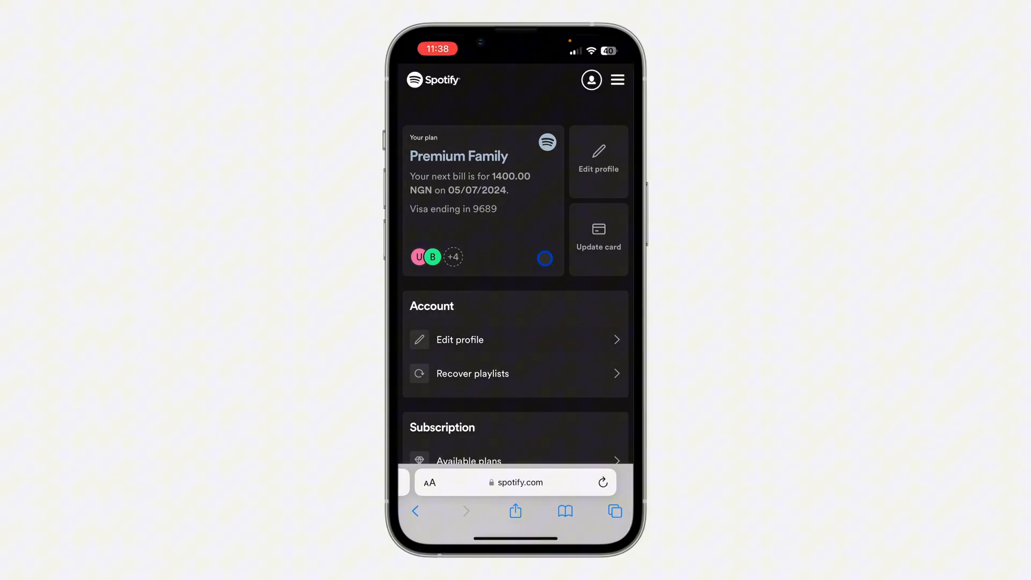
Scroll the account overview down to the Security and privacy section.
{"action": "scroll", "scroll_direction": "down", "scroll_amount": 3}
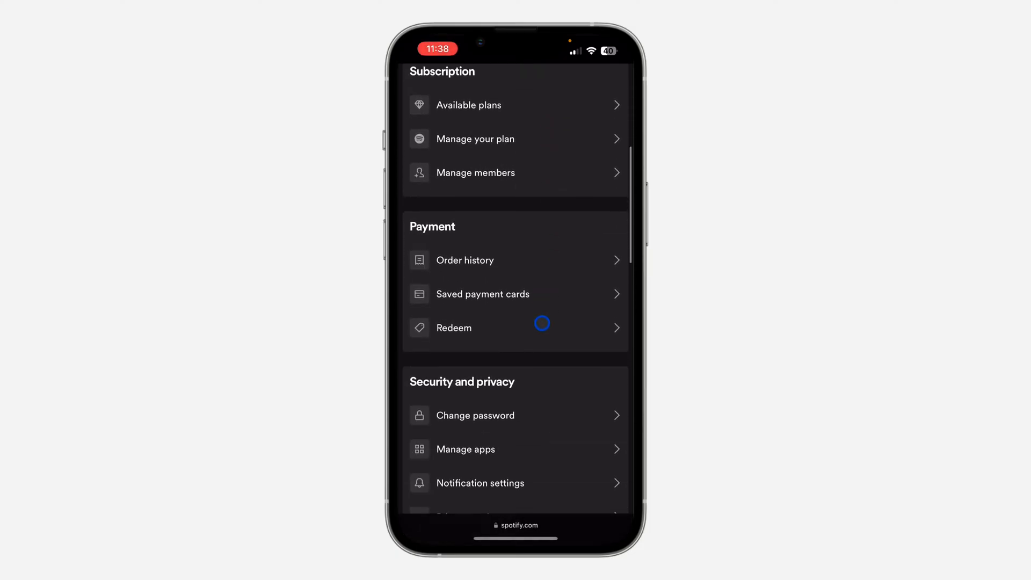
{"action": "scroll", "scroll_direction": "down", "scroll_amount": 3}
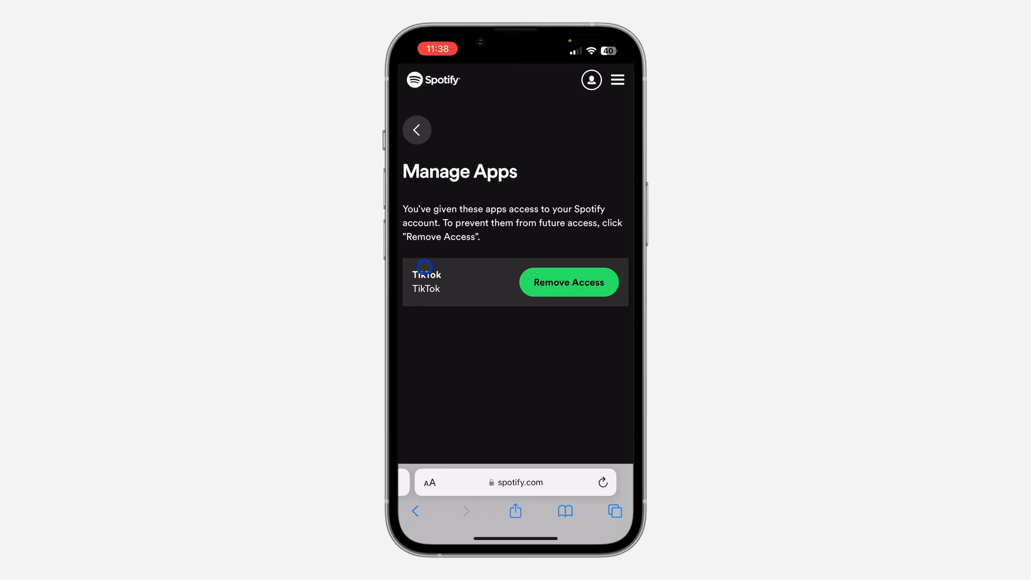
{"action": "left_click", "coordinate": [417, 130]}
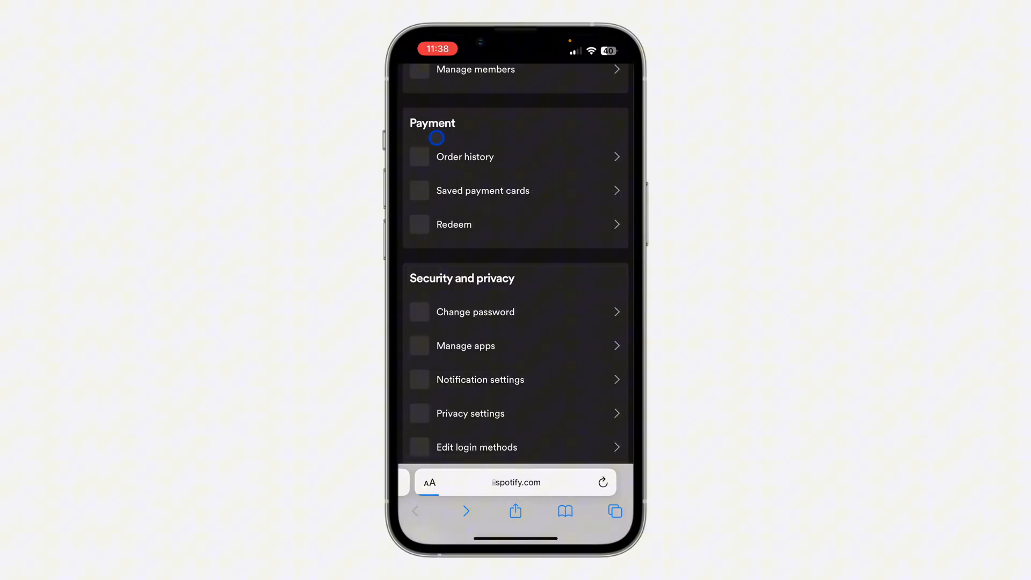